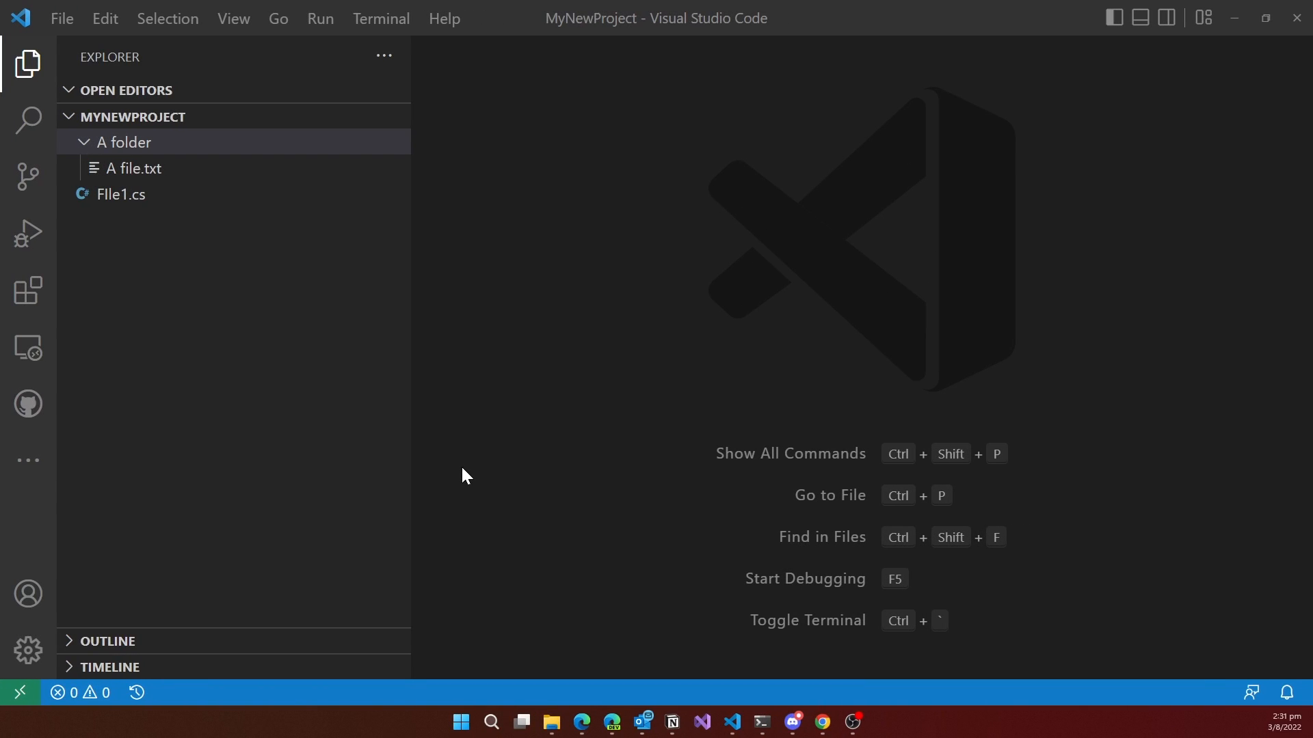
pyautogui.moveTo(151, 134)
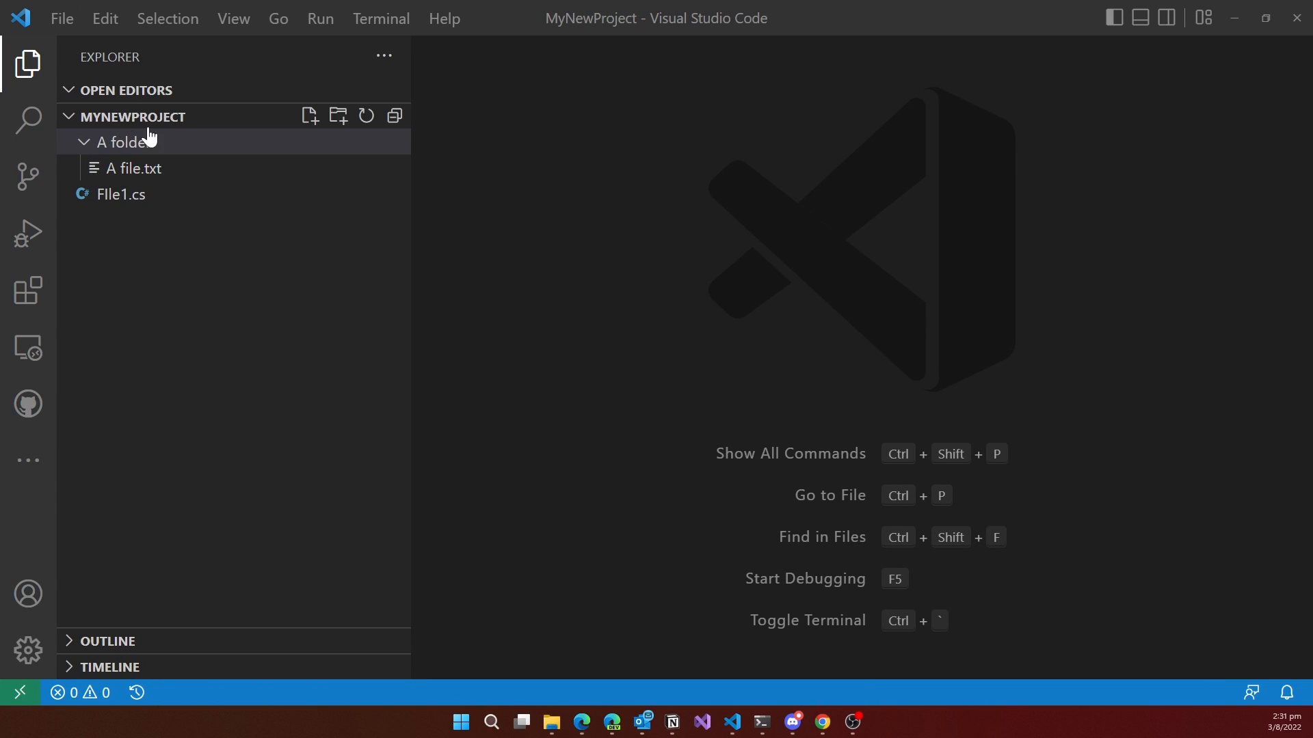
pyautogui.moveTo(252, 238)
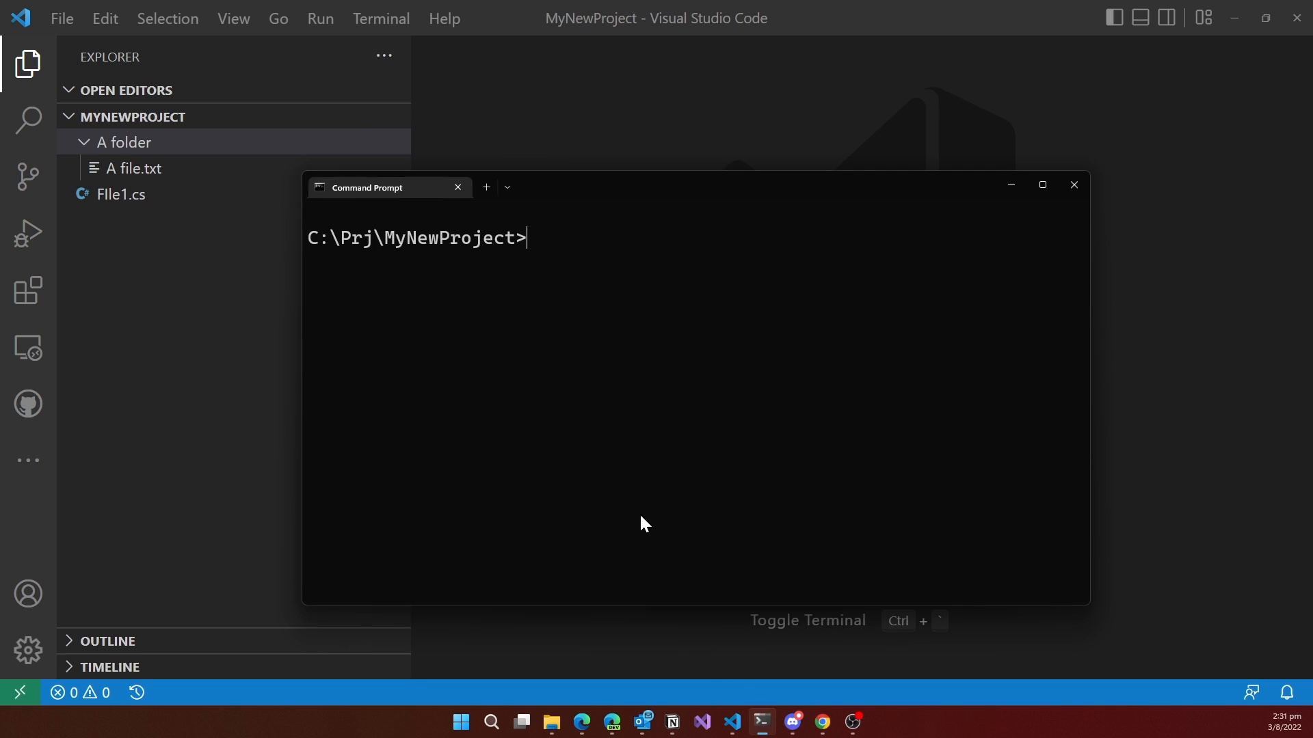
pyautogui.moveTo(558, 342)
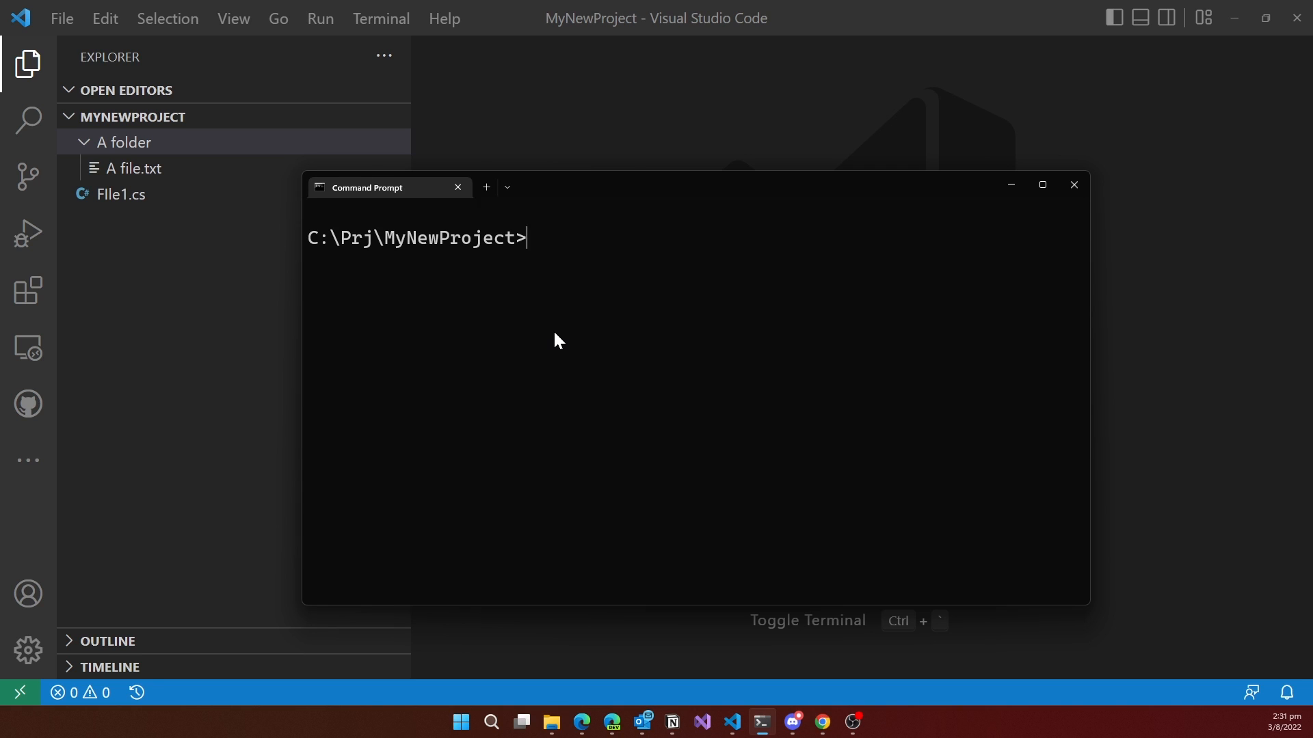
# Run git status in the MyNewProject folder, confirming it is not yet a git repository.
pyautogui.write('git status')
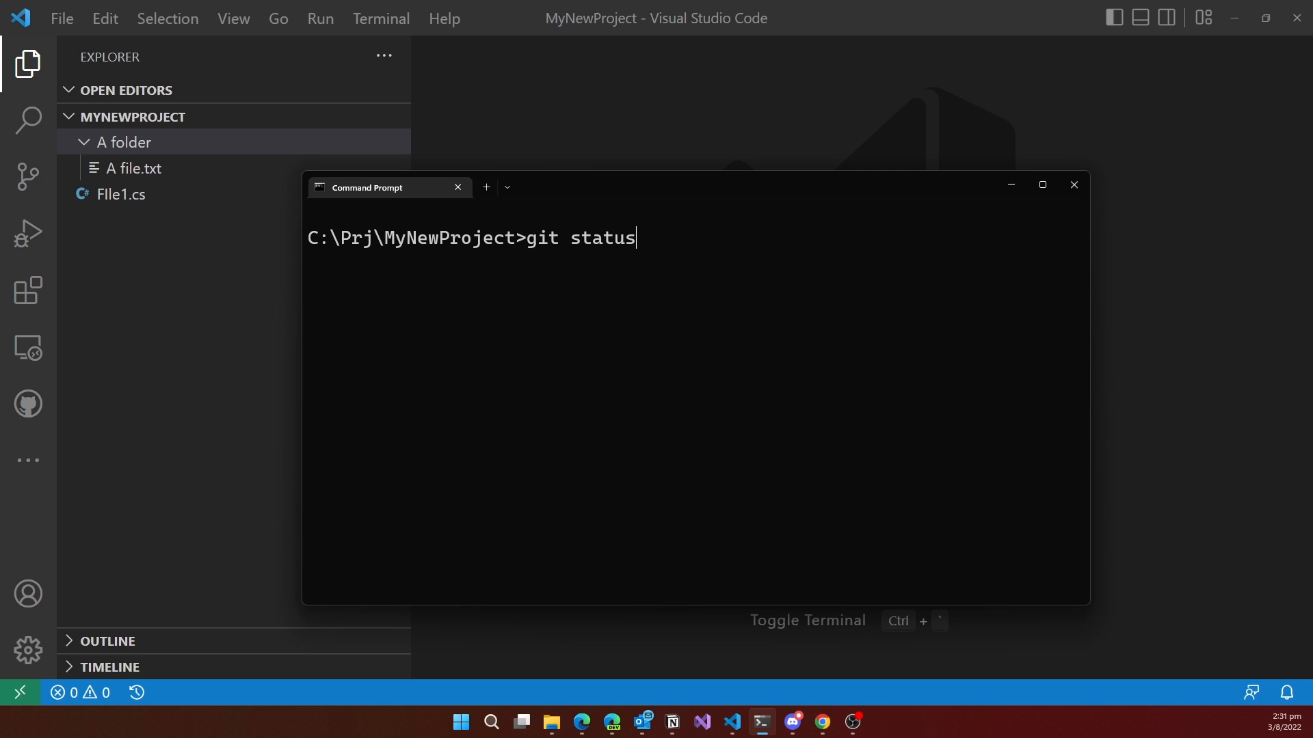
pyautogui.press('Enter')
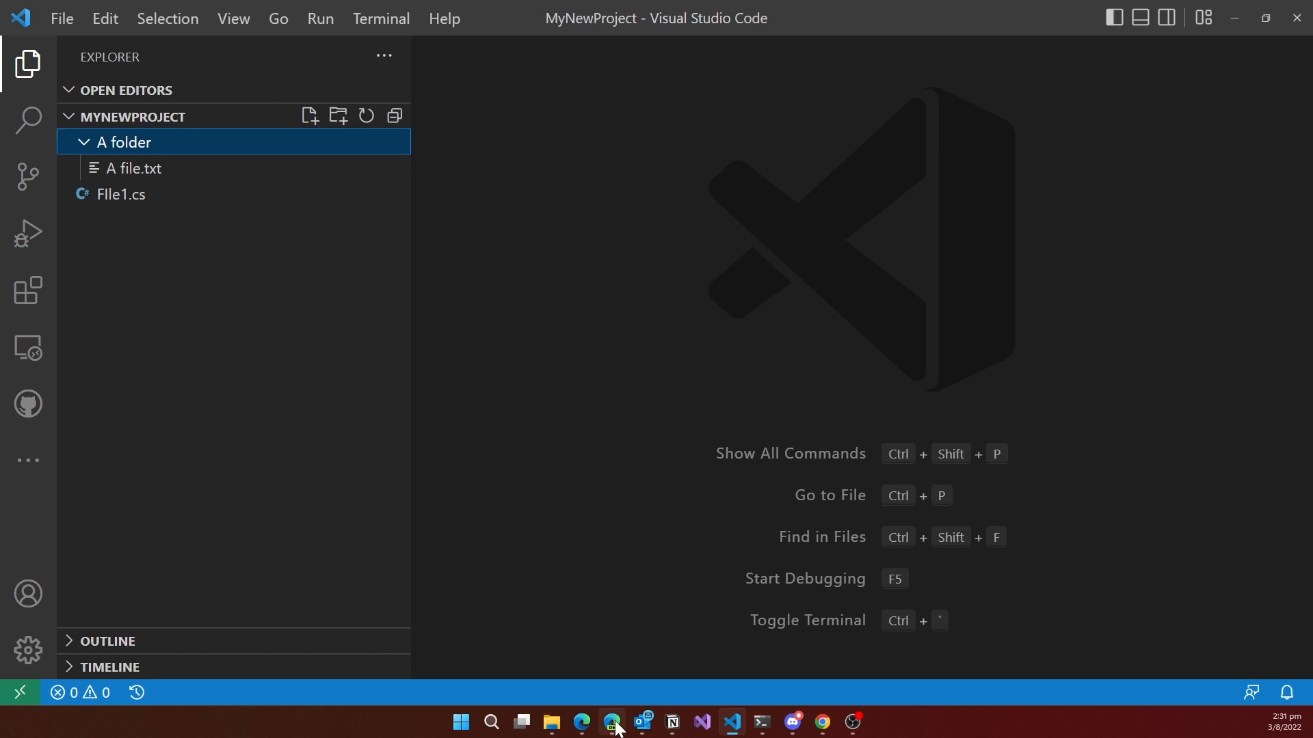
# Search GitHub repositories for 'mynewproject' and find no existing match.
pyautogui.click(612, 722)
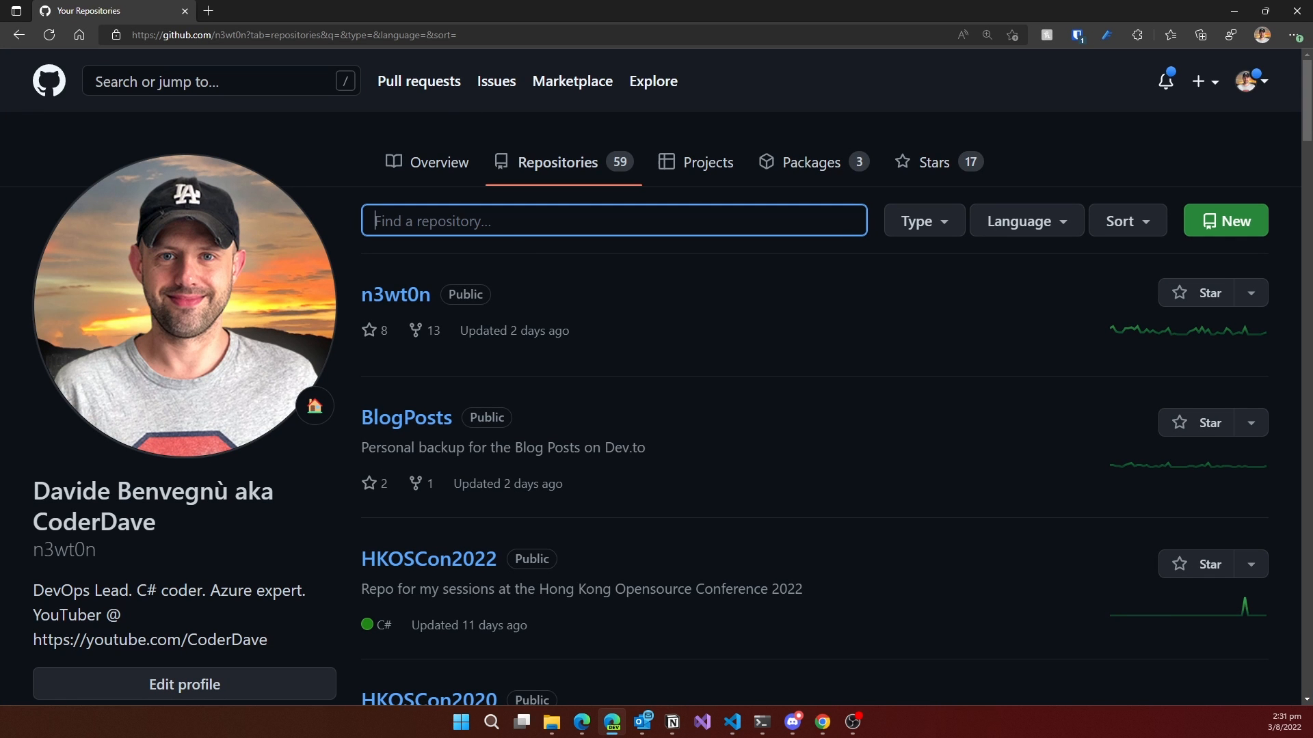
pyautogui.write('mynewpro')
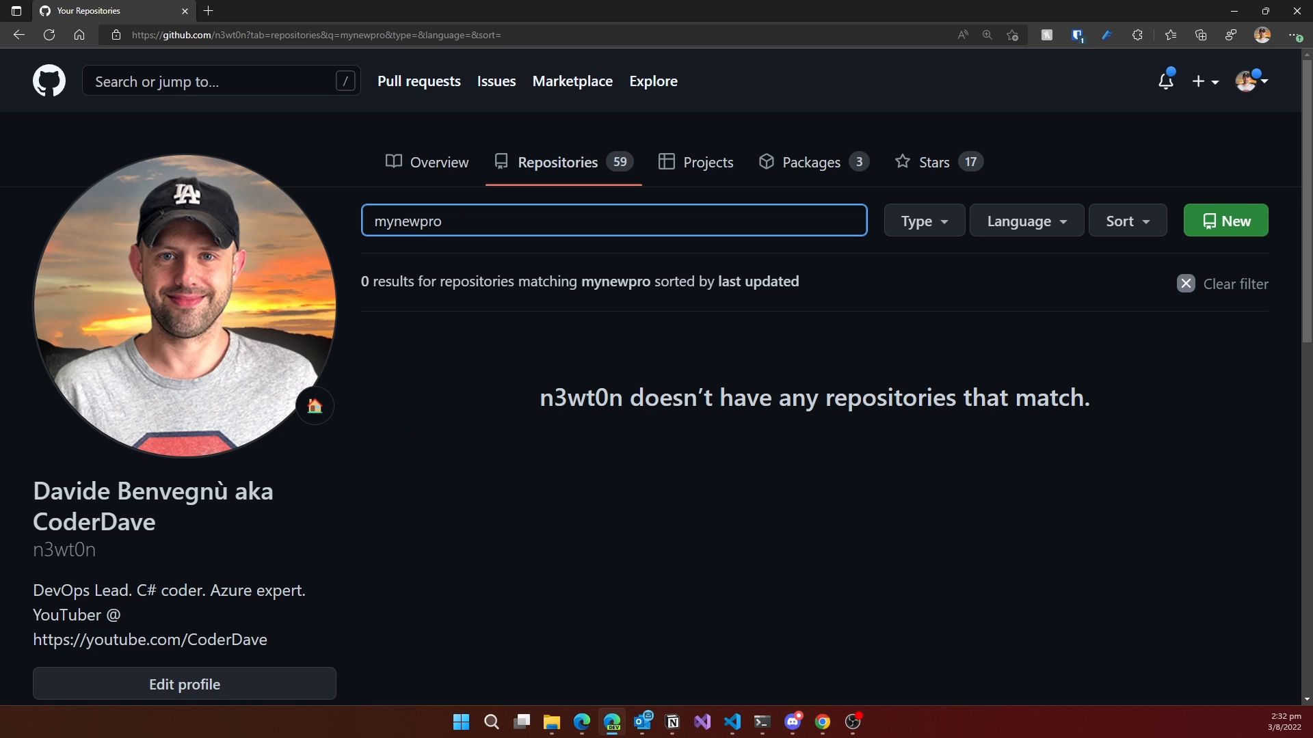
pyautogui.write('ject')
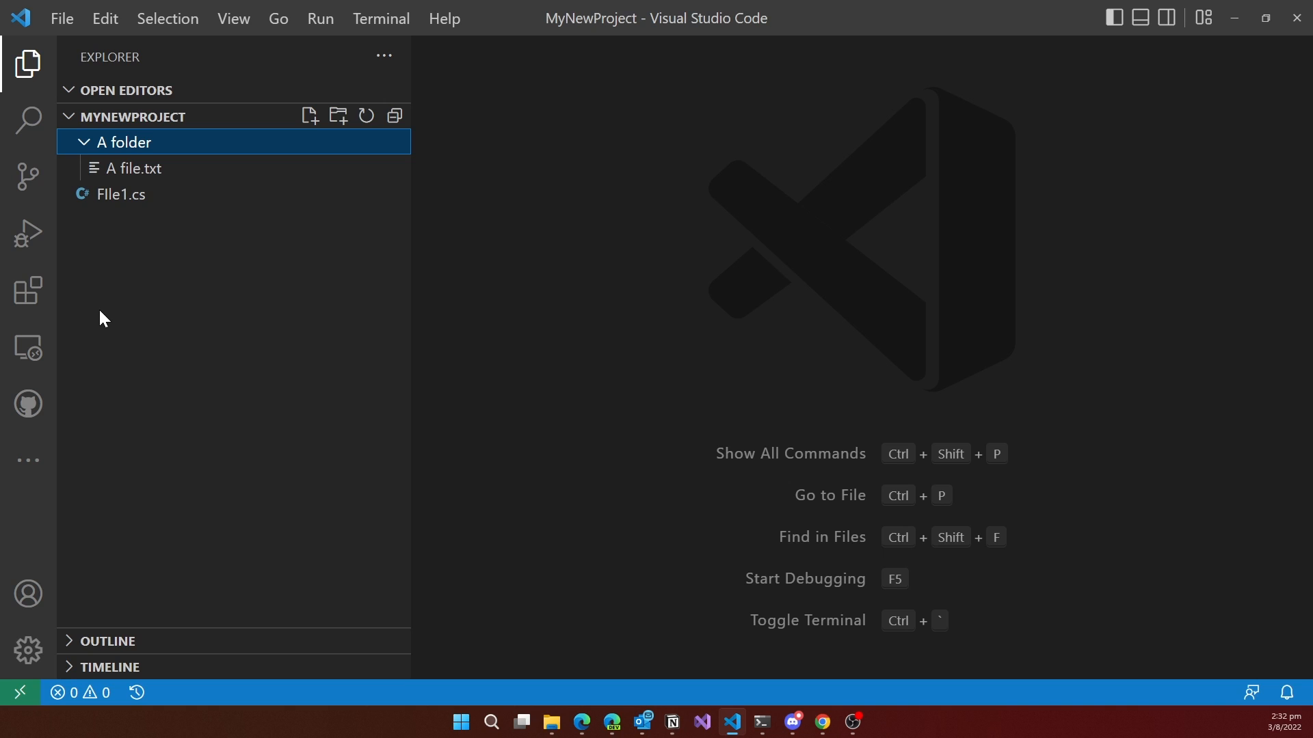
pyautogui.click(28, 593)
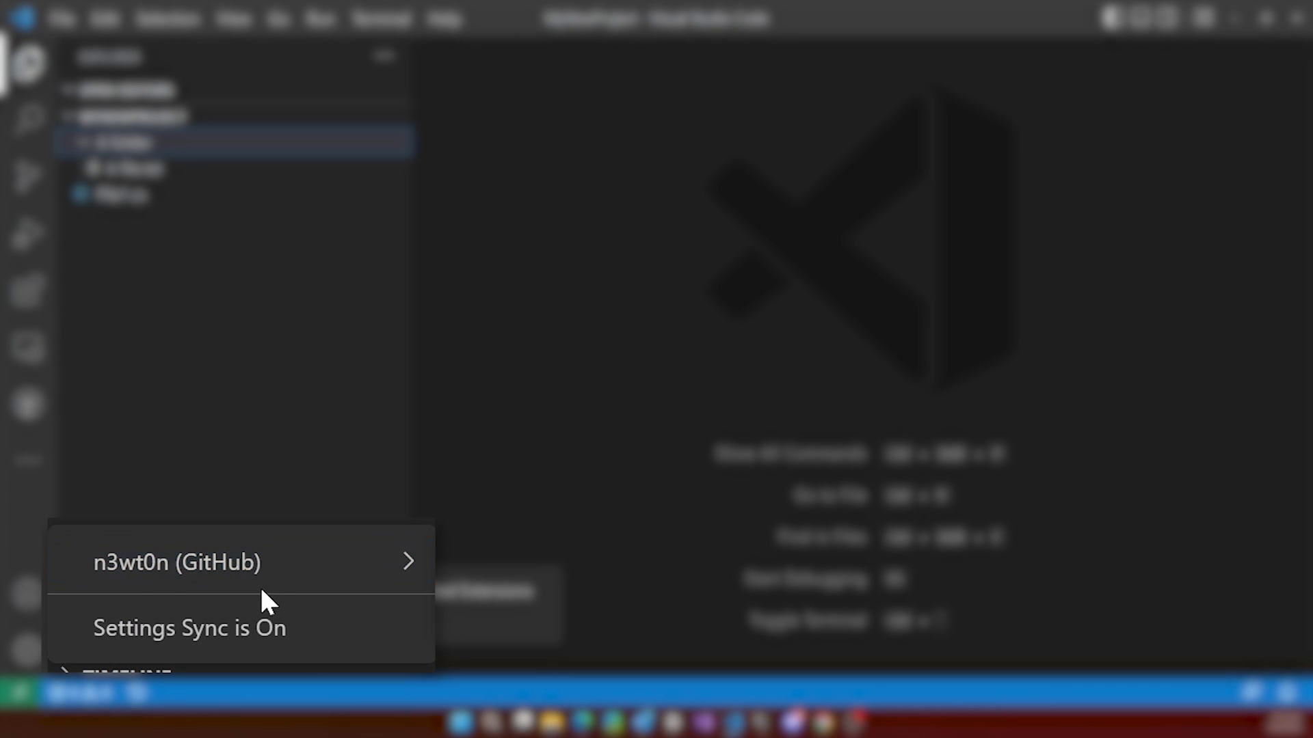
pyautogui.moveTo(219, 593)
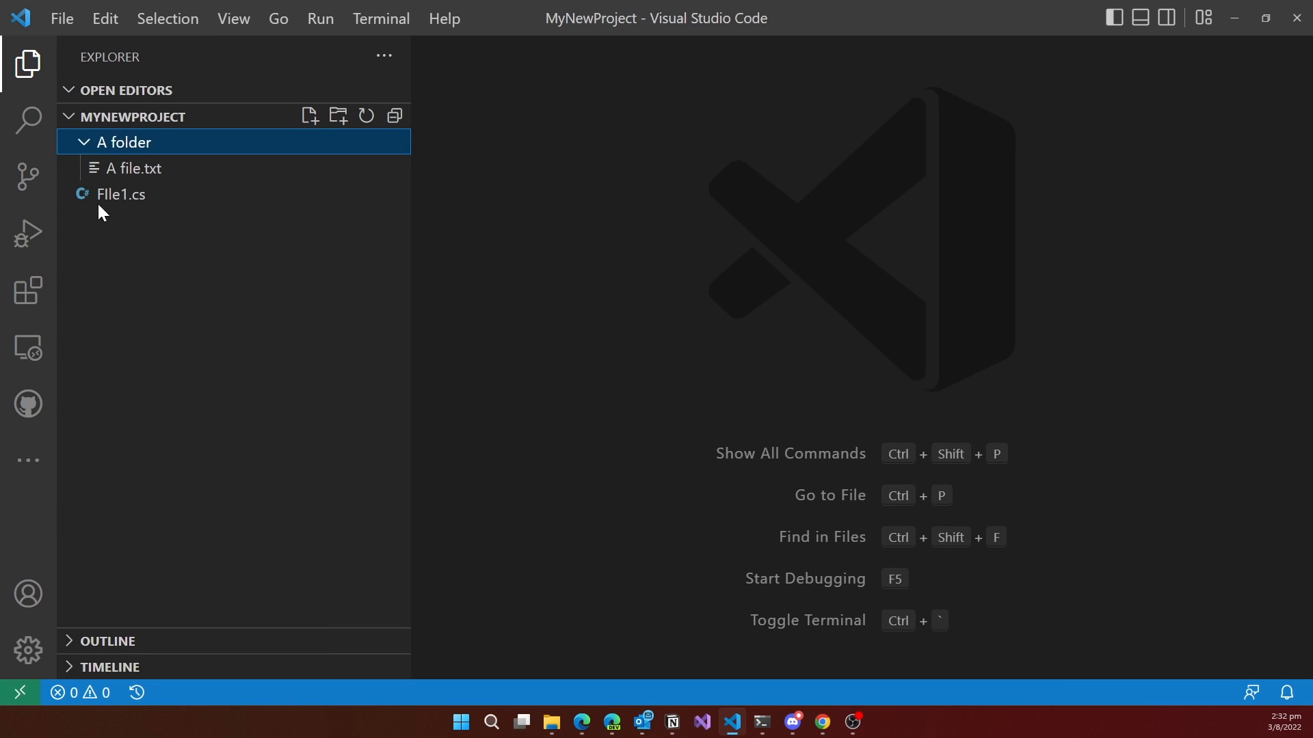
pyautogui.moveTo(26, 183)
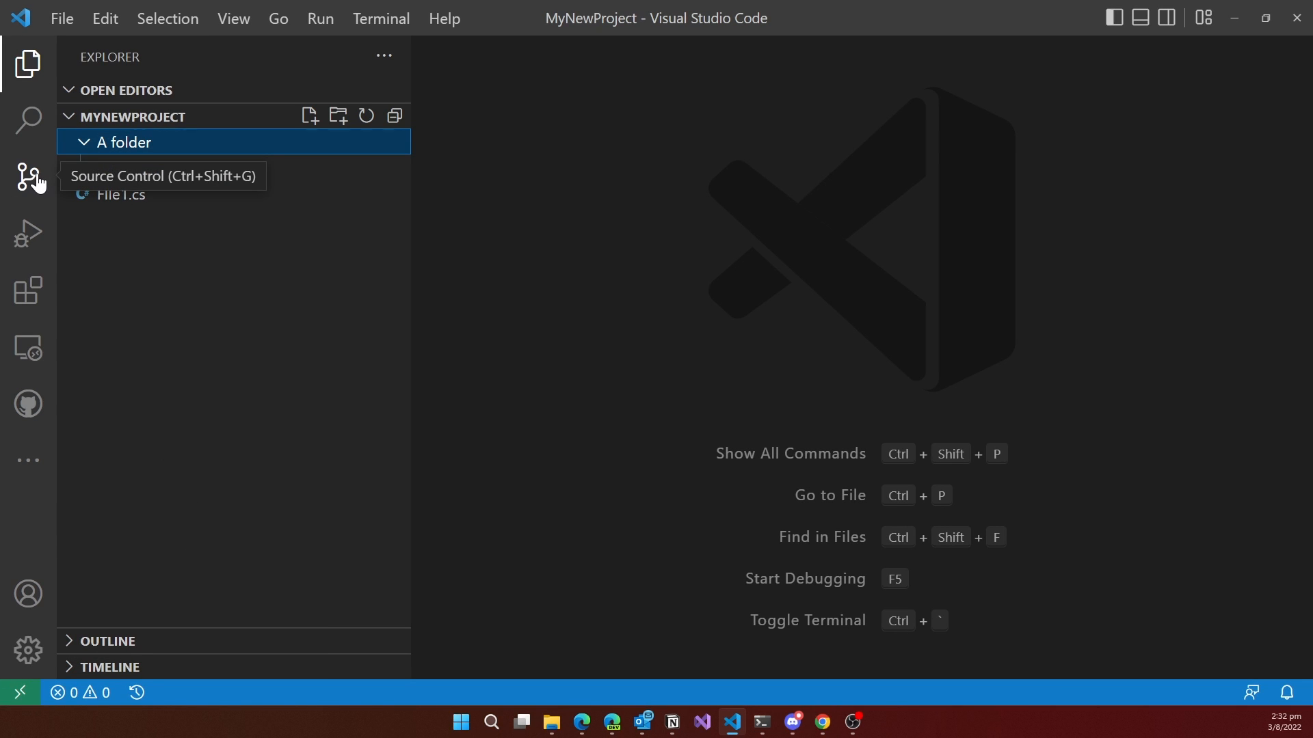
# Show the Source Control view, which reports no git repository for the folder.
pyautogui.click(25, 175)
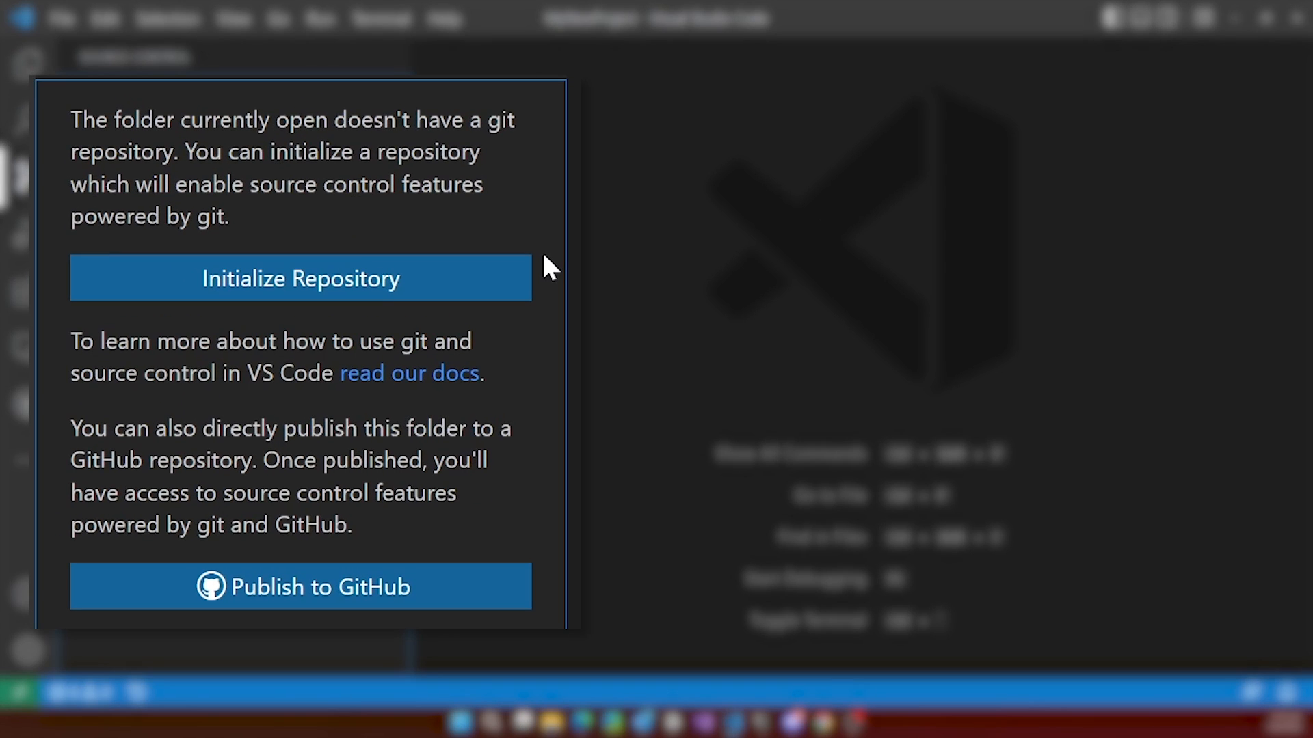
pyautogui.moveTo(383, 225)
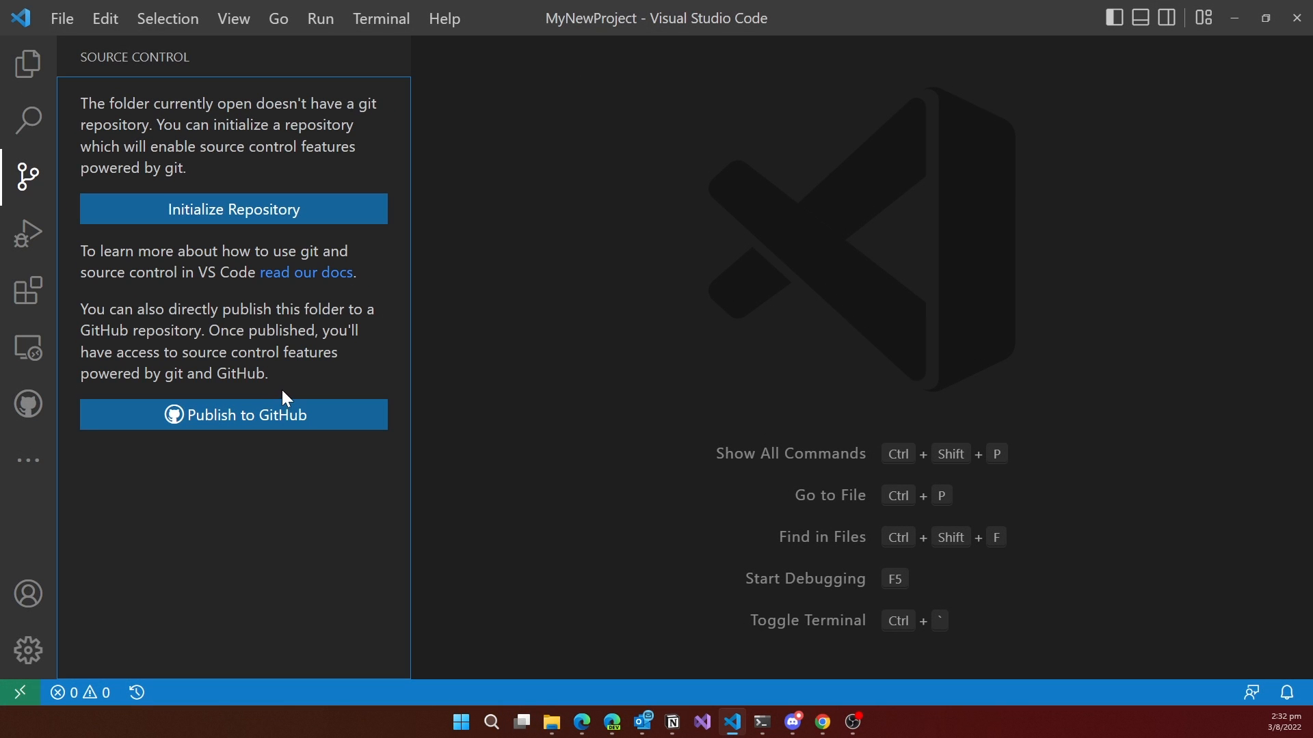
pyautogui.moveTo(334, 438)
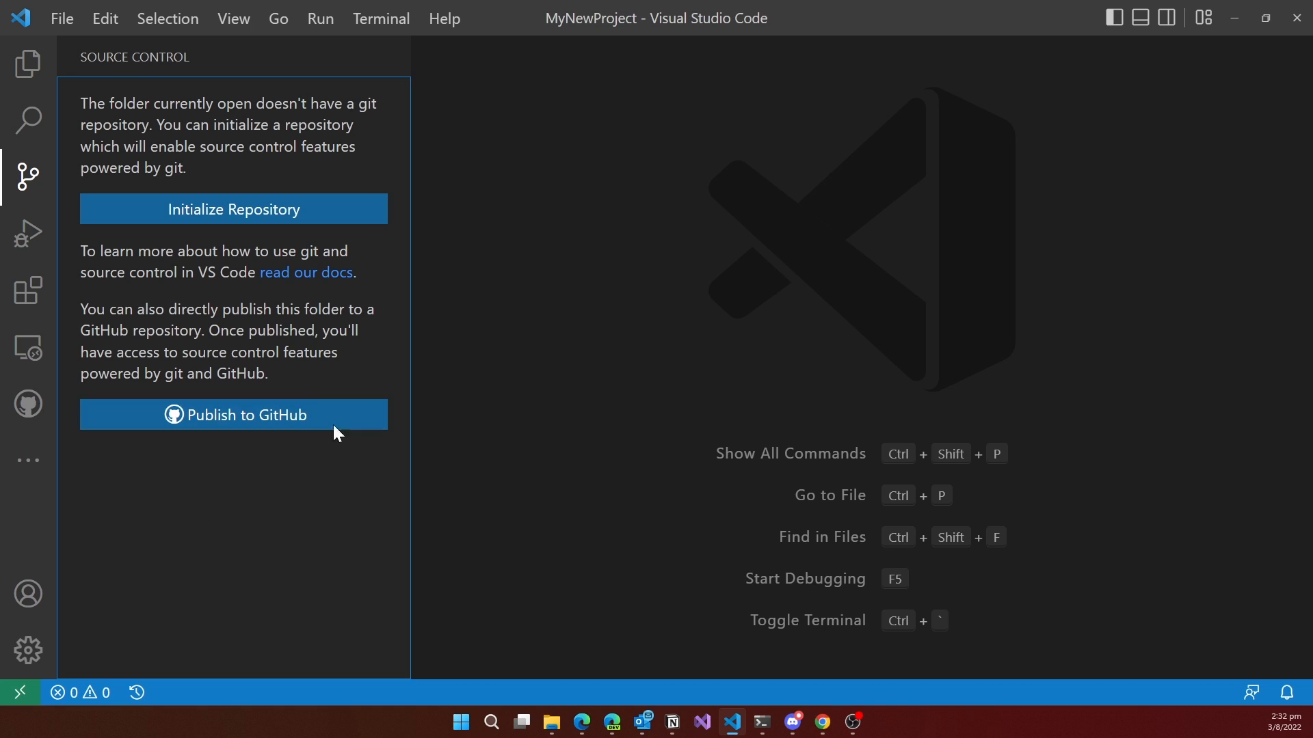
pyautogui.moveTo(221, 451)
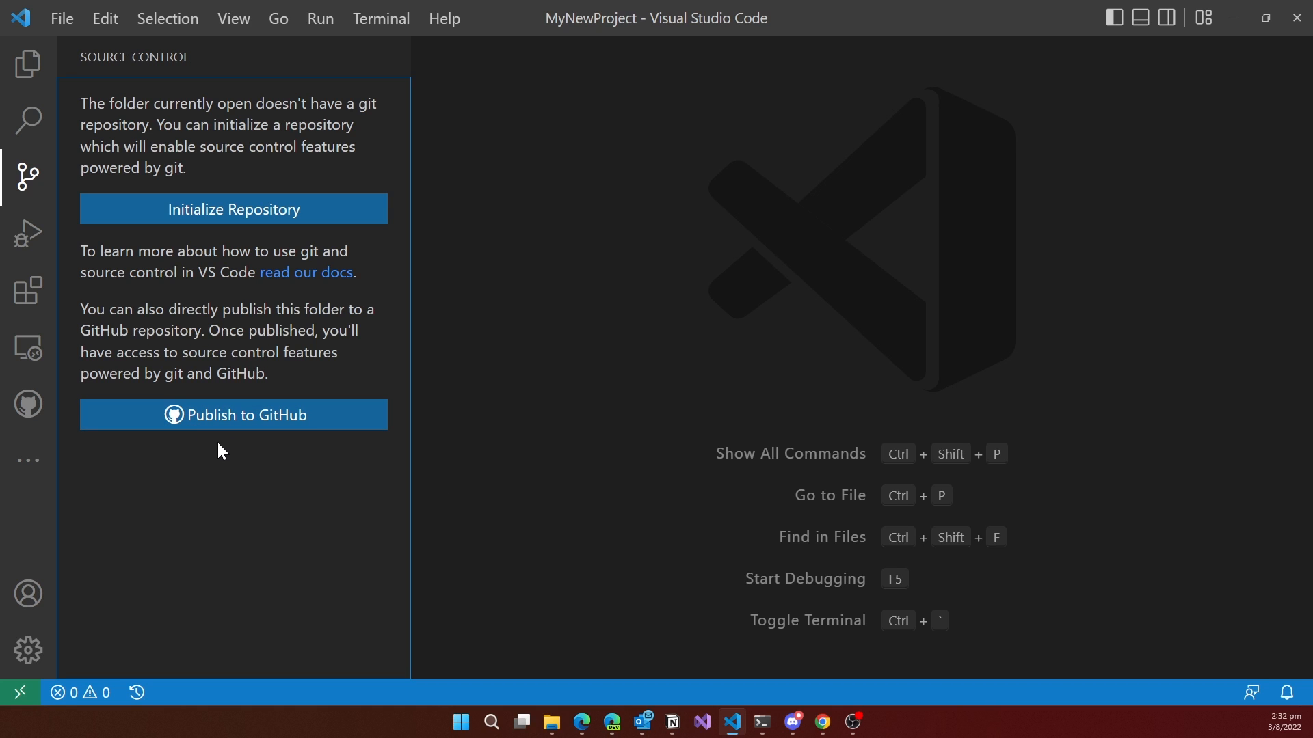
pyautogui.moveTo(221, 272)
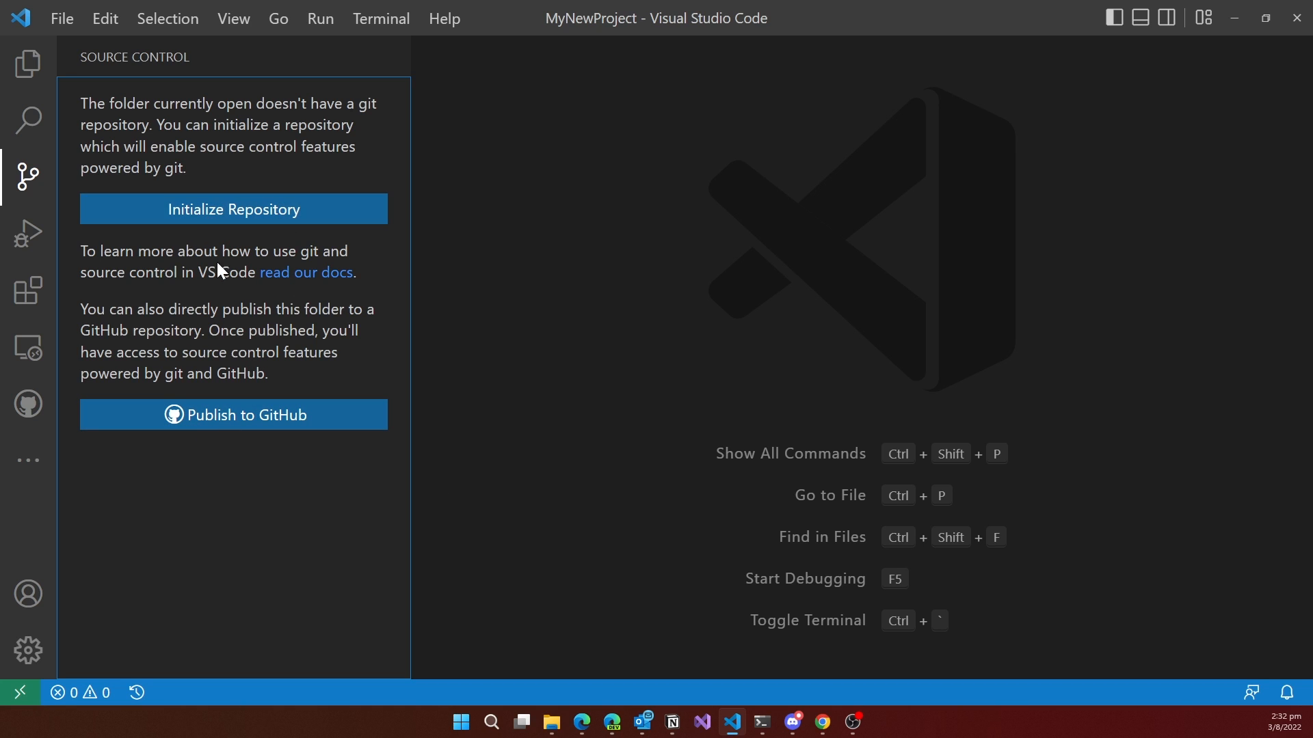
# Begin Publish to GitHub and keep MyNewProject as the repository name.
pyautogui.click(232, 416)
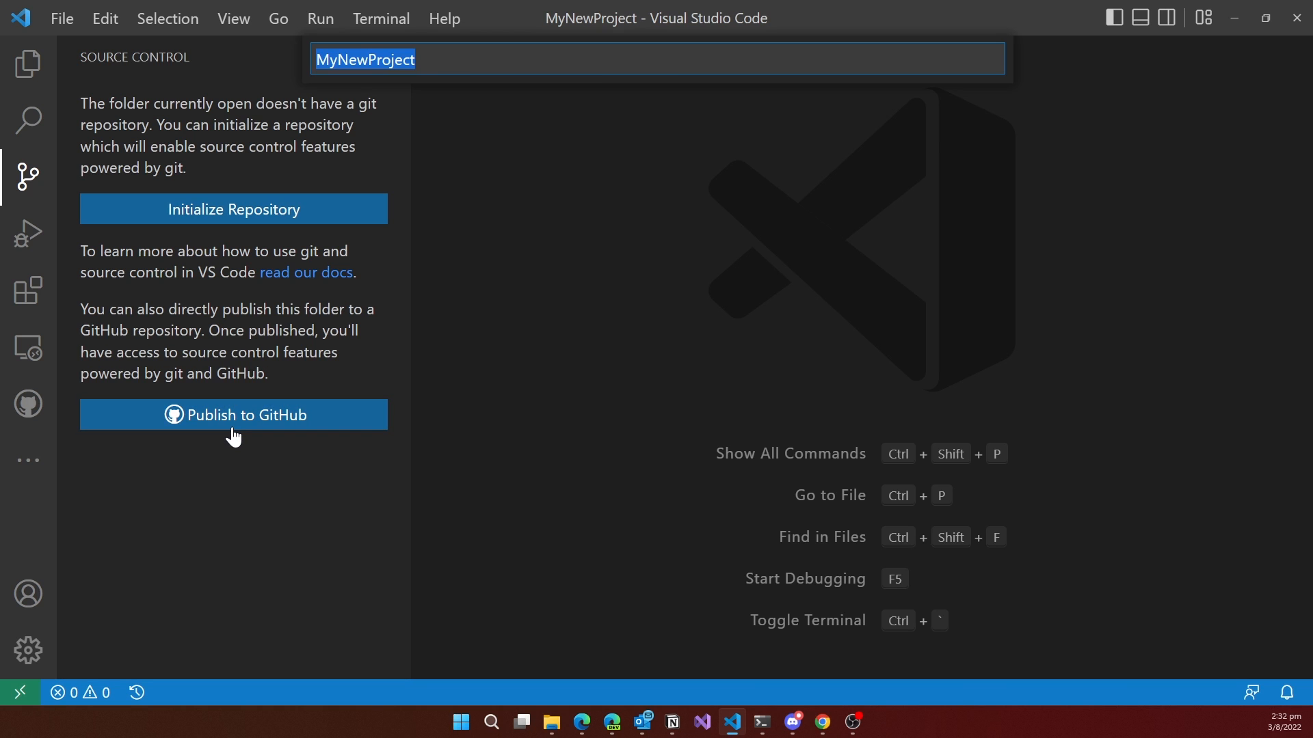
pyautogui.click(233, 415)
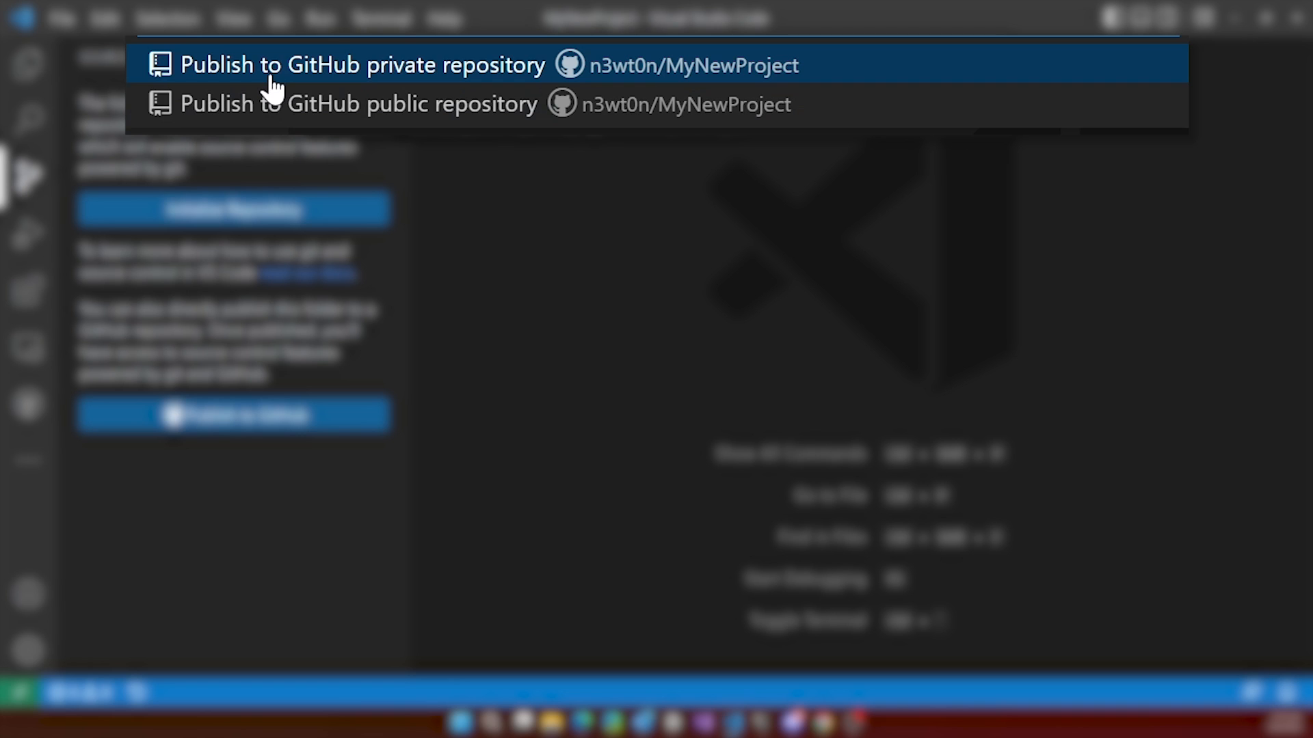
pyautogui.moveTo(541, 101)
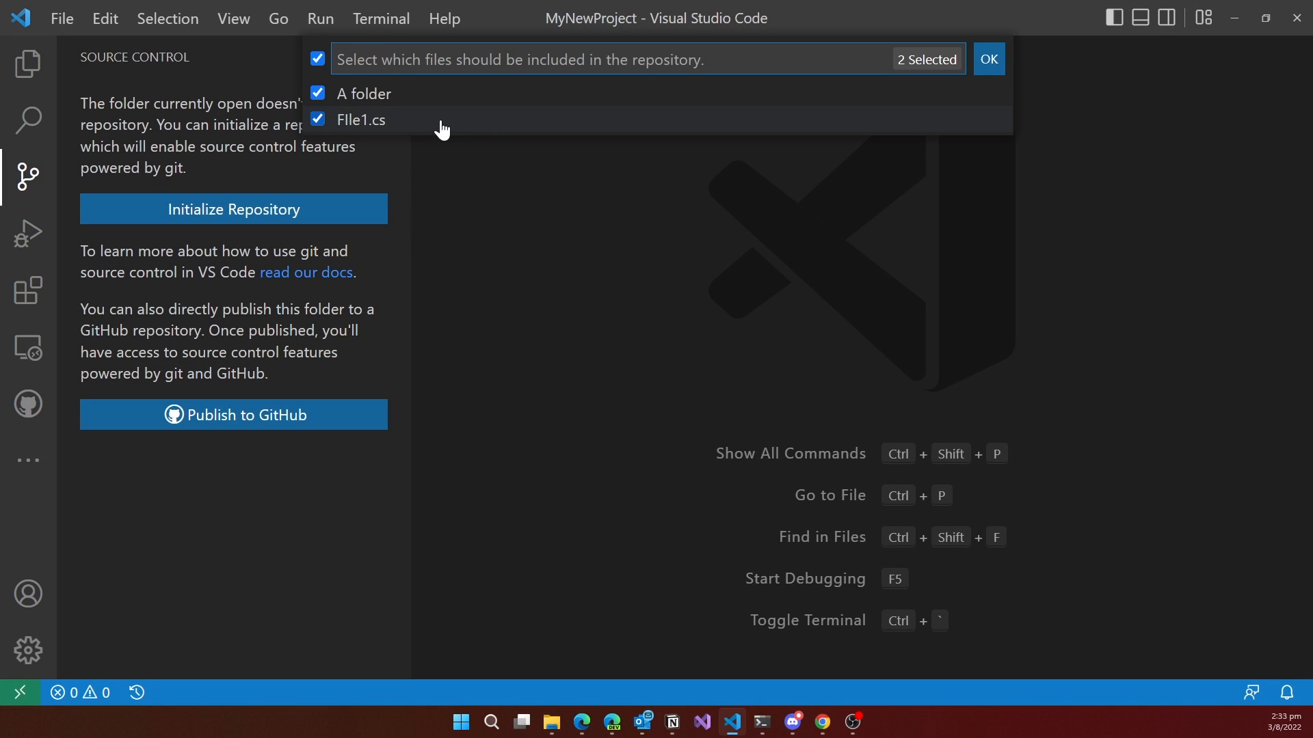
pyautogui.moveTo(582, 133)
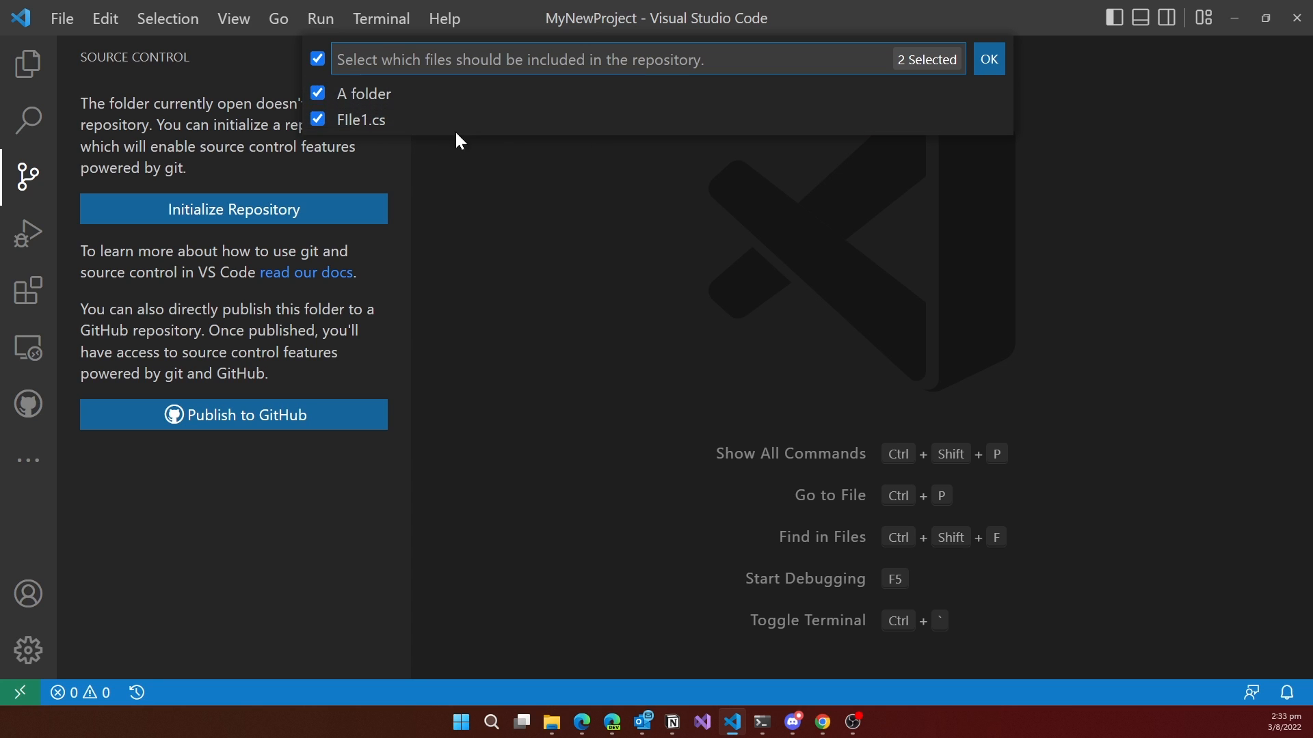
pyautogui.moveTo(990, 59)
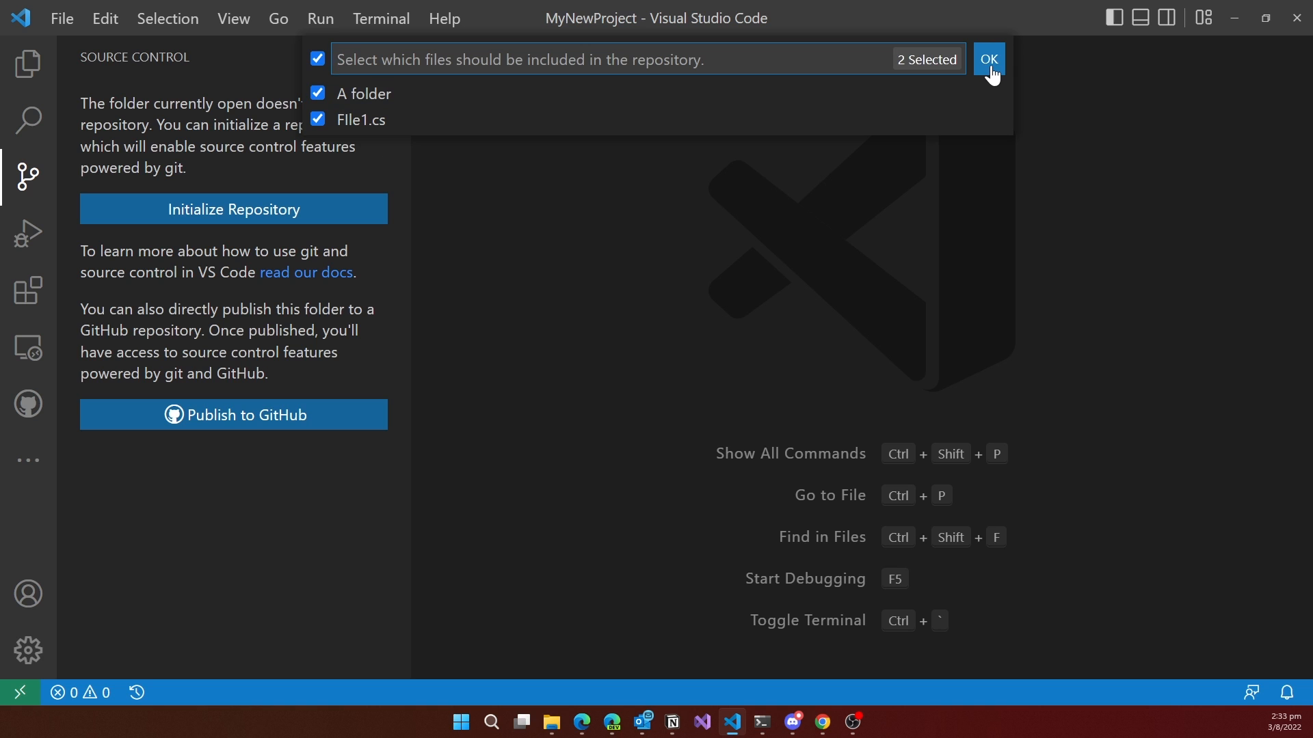
# Confirm the file selection so MyNewProject publishes as n3wt0n/MyNewProject on master.
pyautogui.click(990, 59)
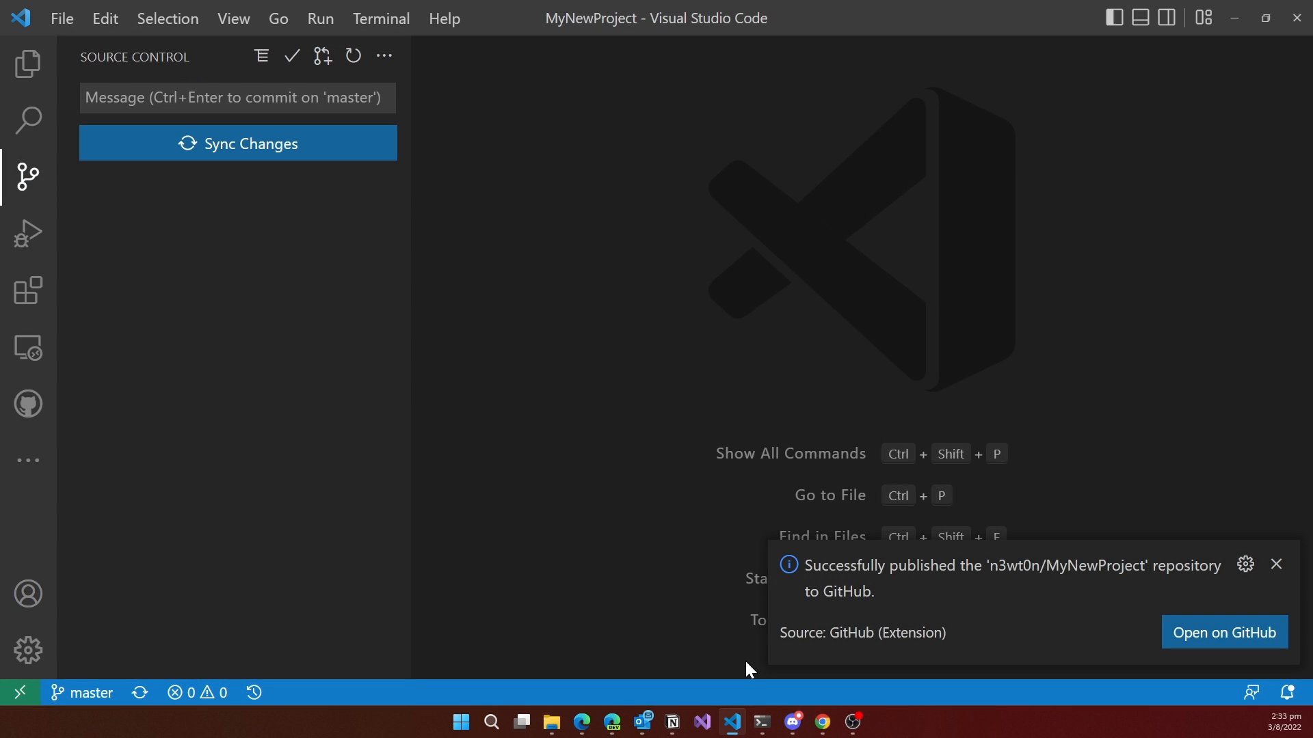
pyautogui.moveTo(698, 602)
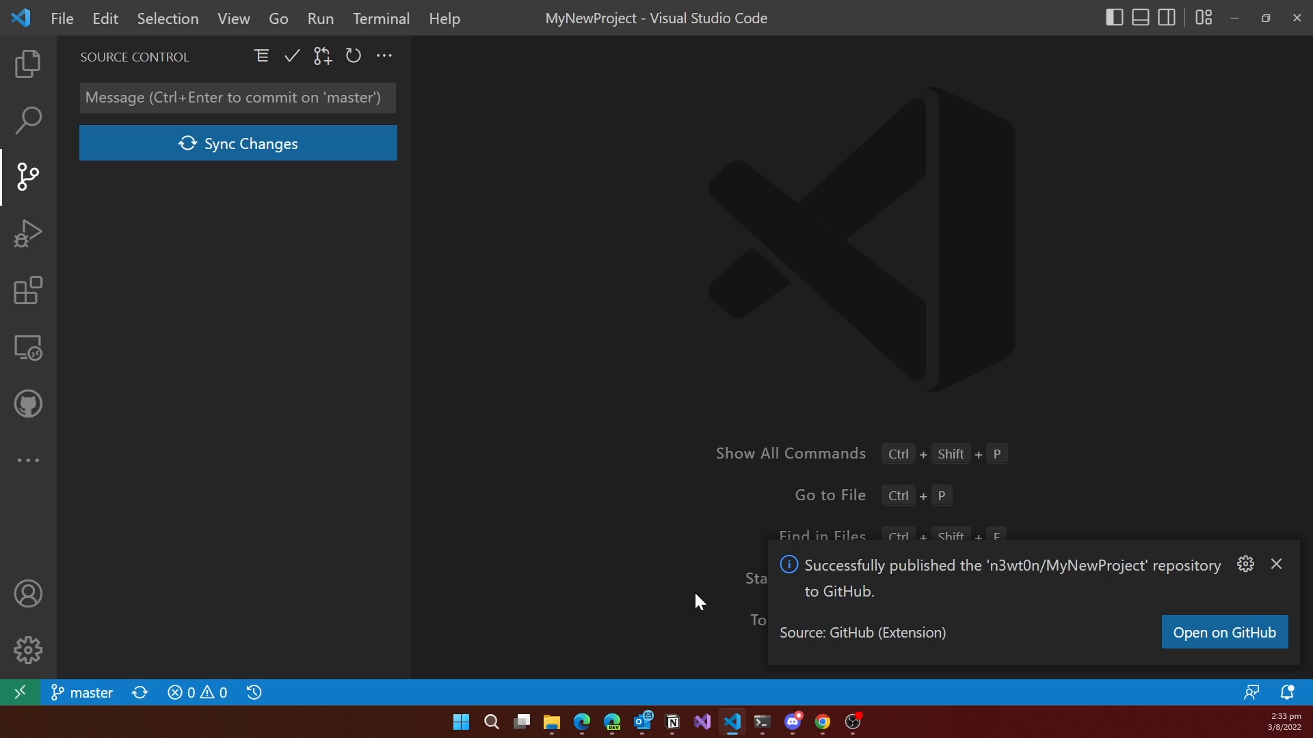
pyautogui.moveTo(620, 678)
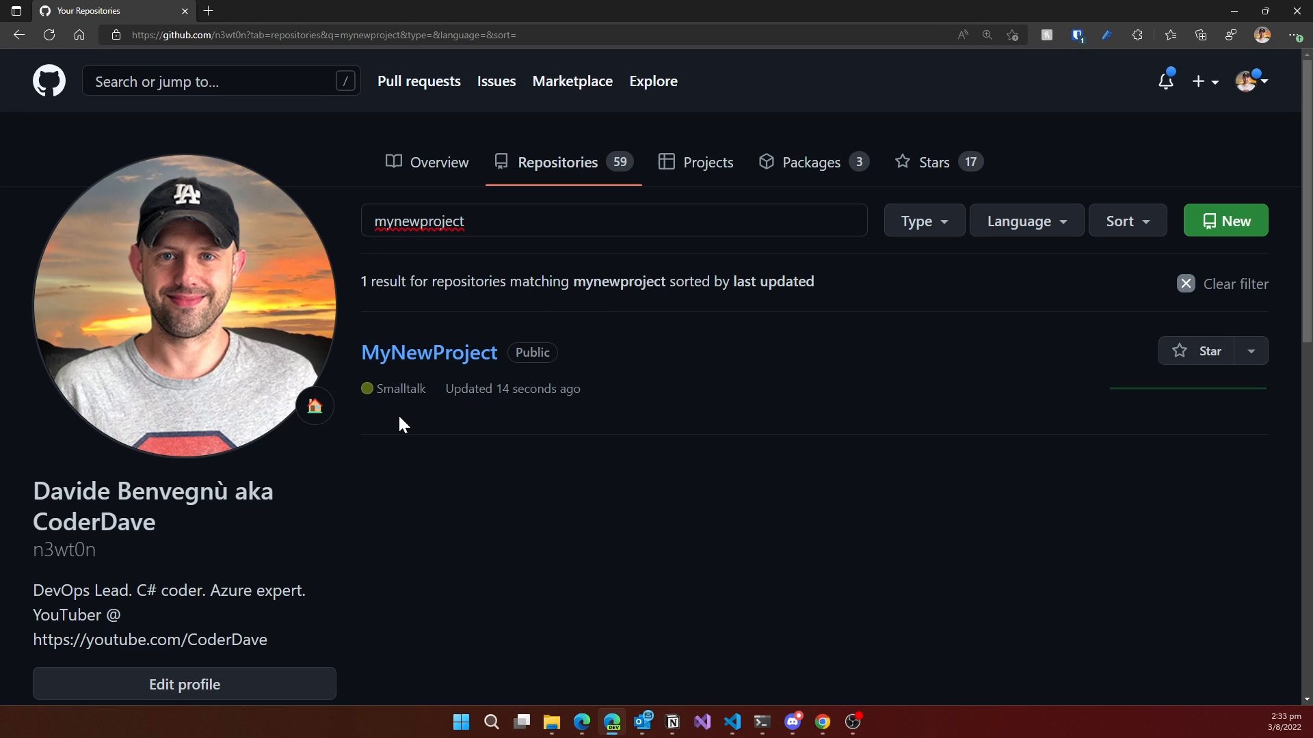
pyautogui.moveTo(443, 363)
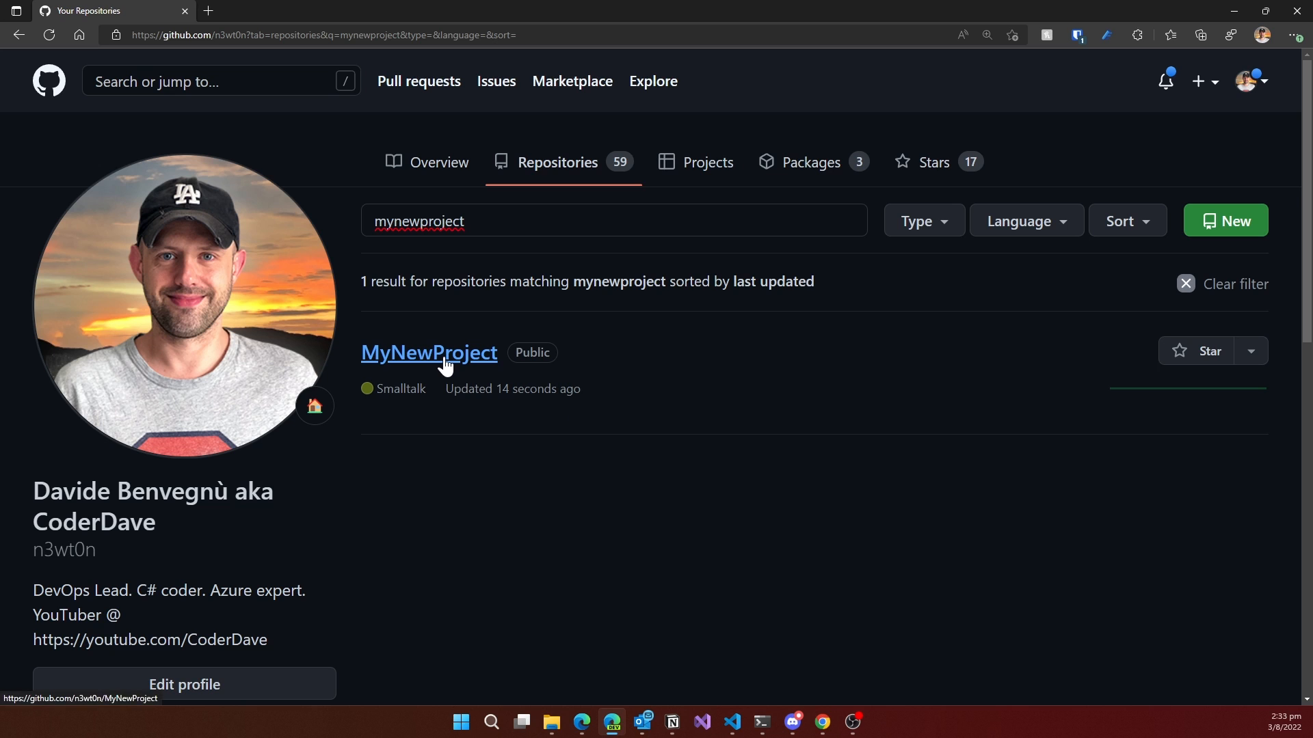
# Inspect MyNewProject on GitHub, including A folder's A file.txt, then return to the Explorer file list.
pyautogui.click(430, 353)
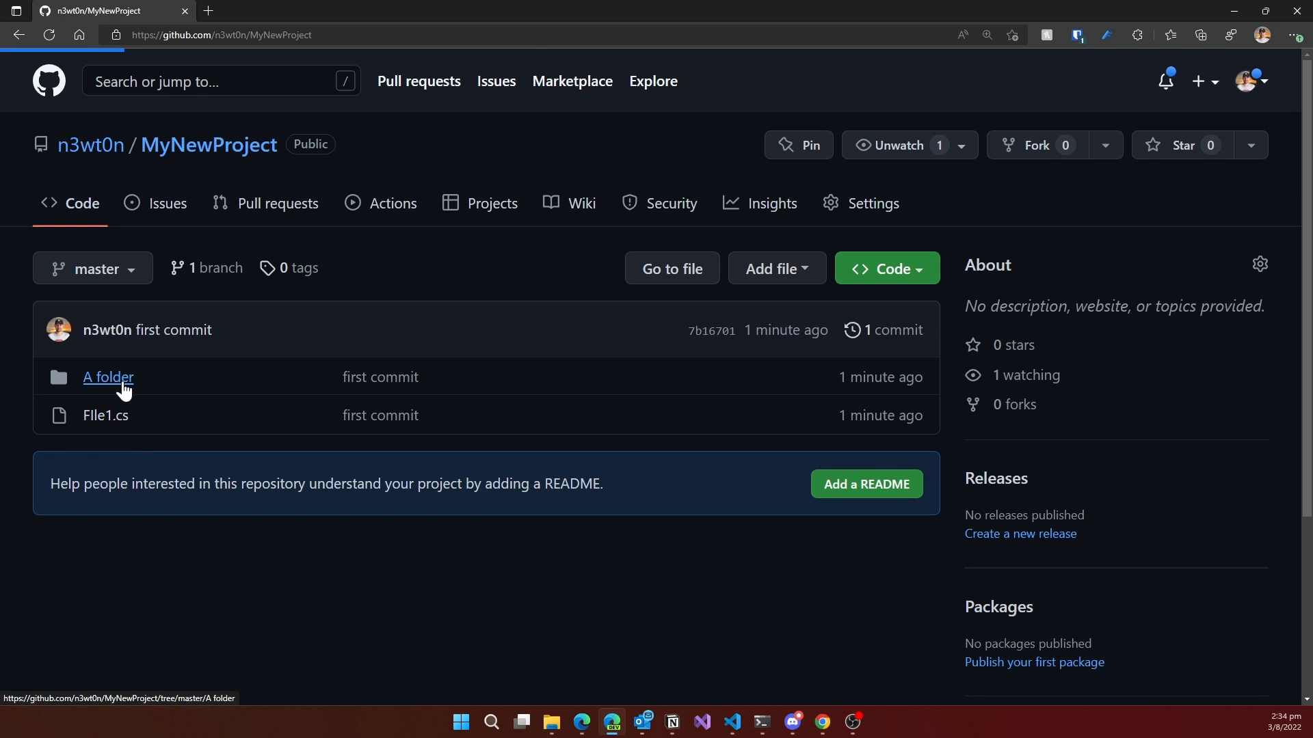
pyautogui.click(106, 377)
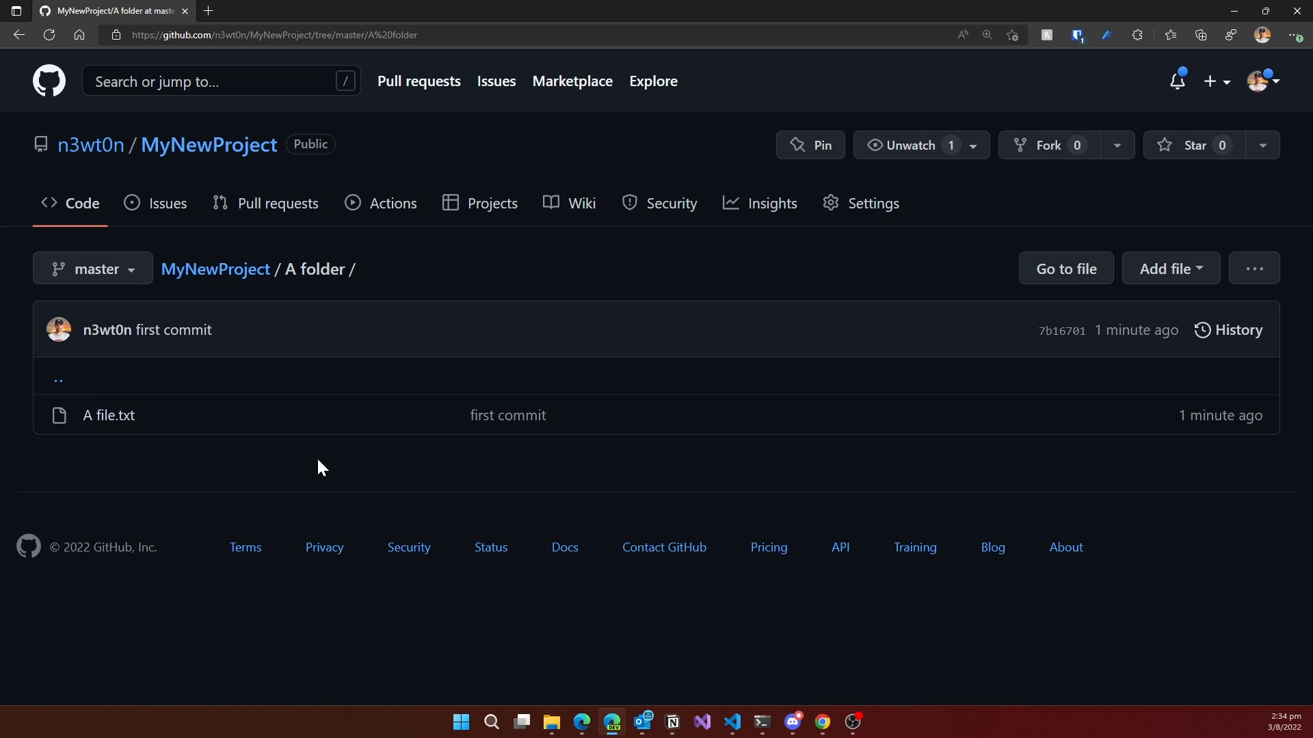
pyautogui.click(732, 722)
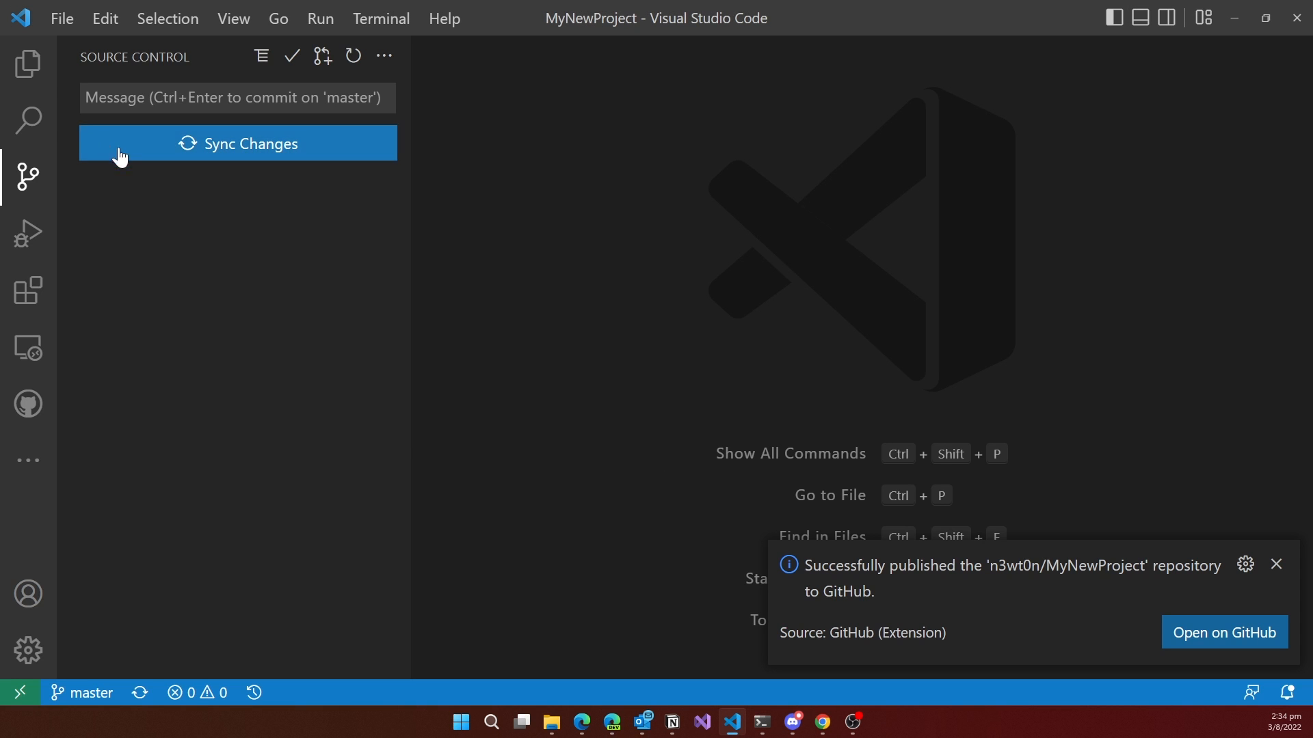
pyautogui.click(24, 65)
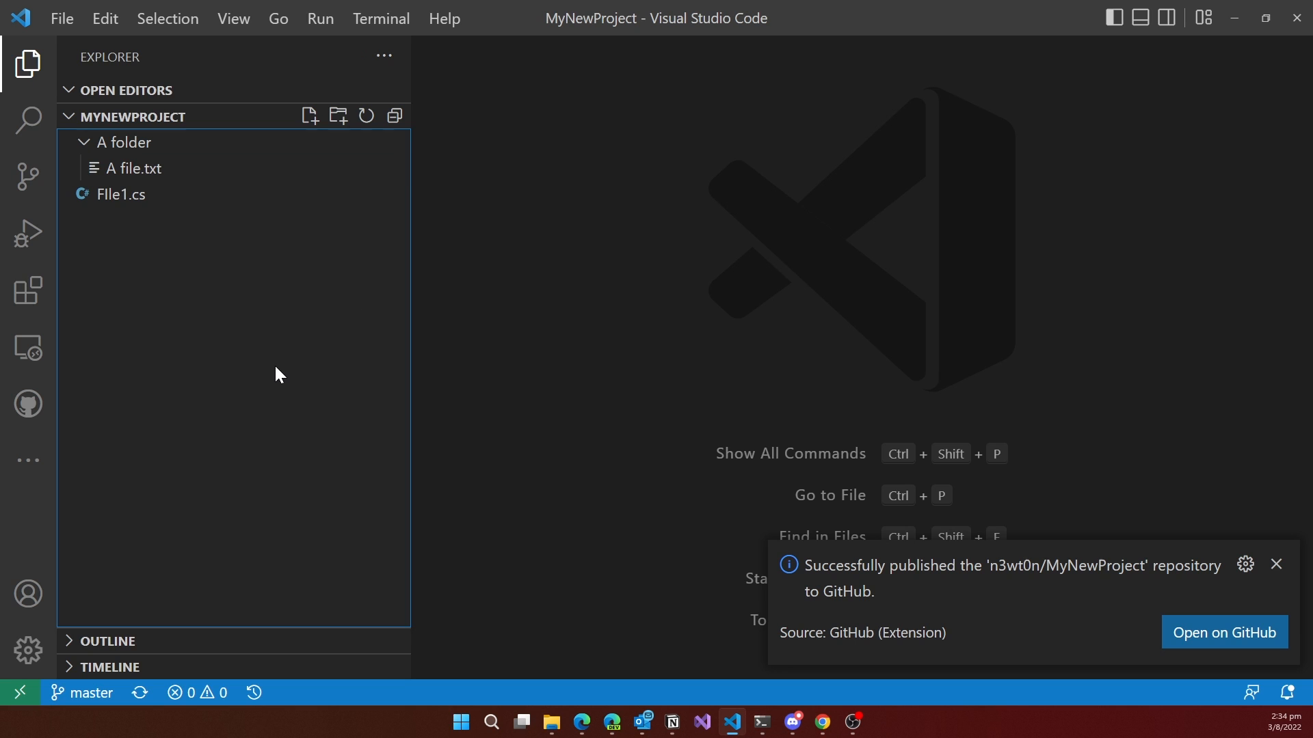